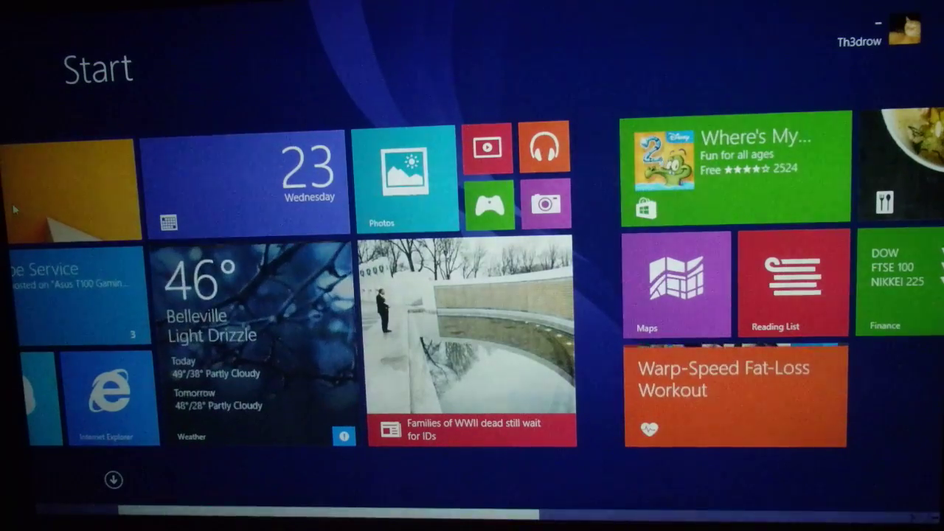
mouse_move(671, 88)
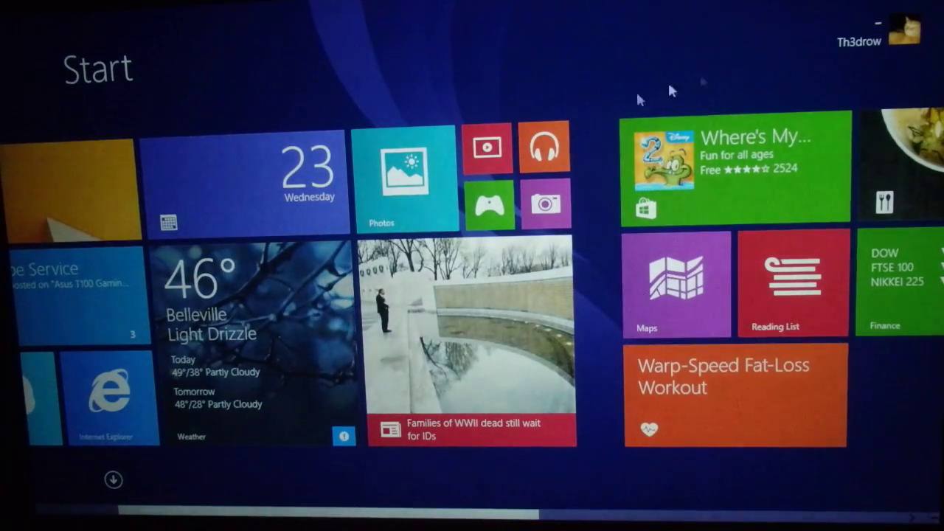
View the Borderlands 2 store page past the age check, then show Civilization V in the Library
scroll("left", 3)
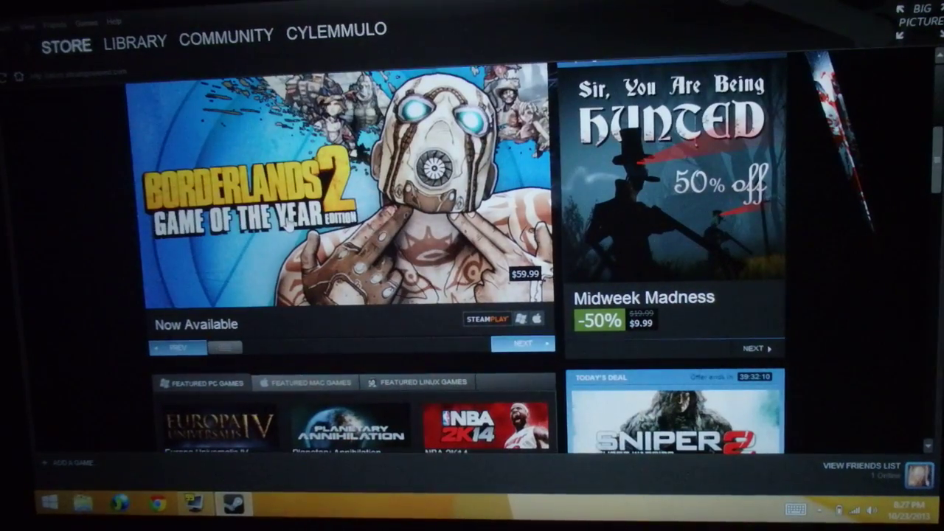
left_click(332, 206)
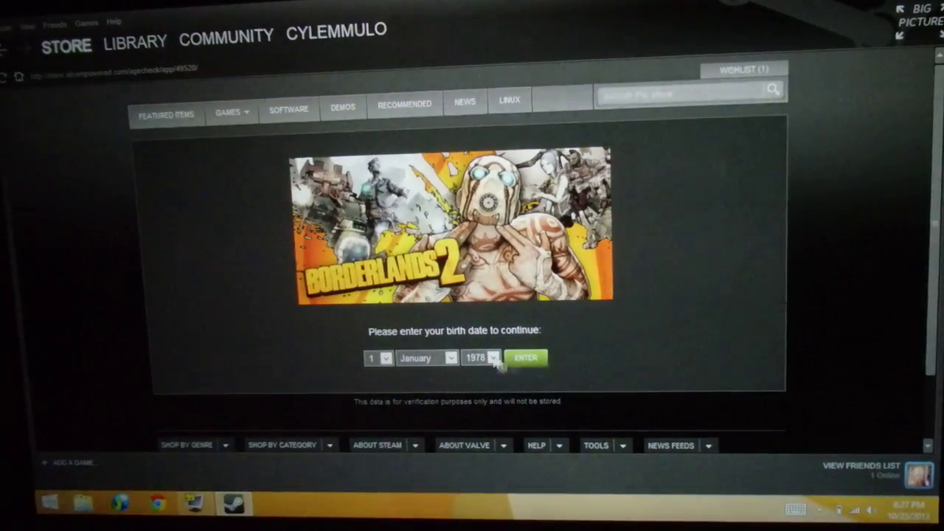
left_click(526, 358)
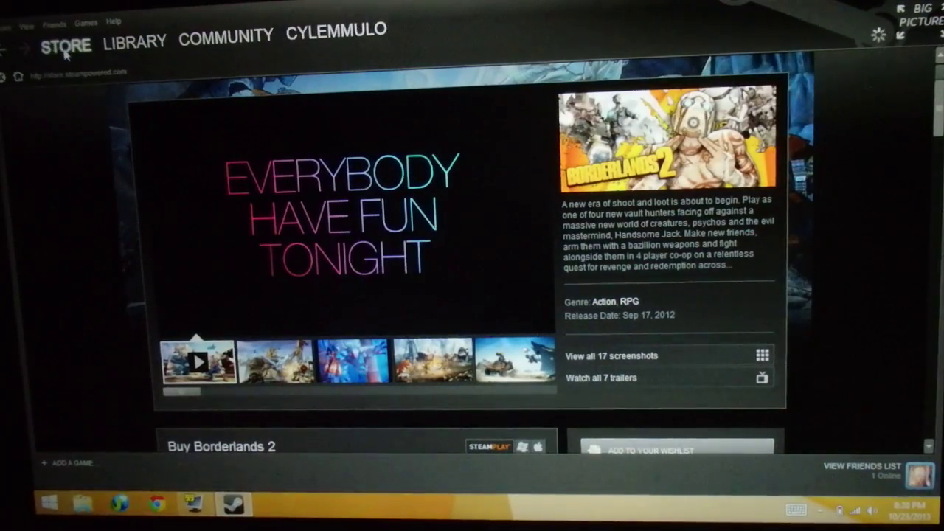
left_click(134, 41)
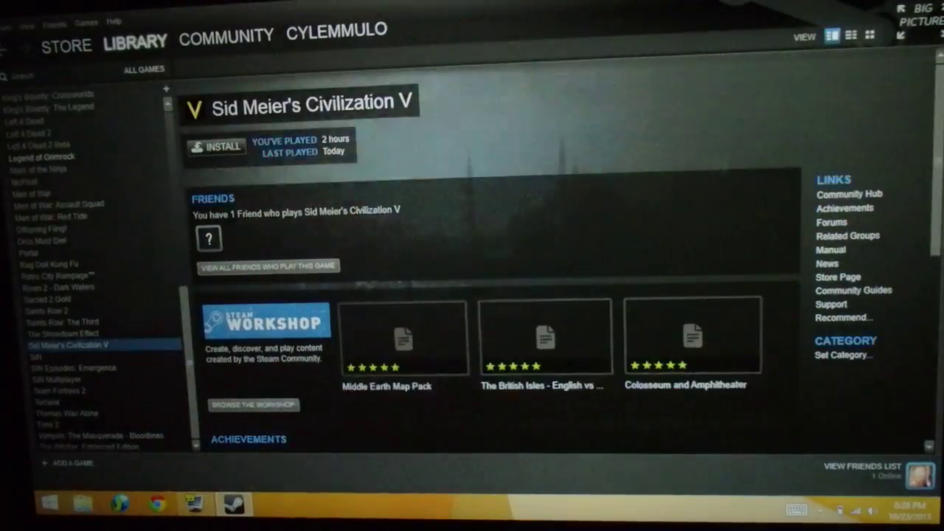